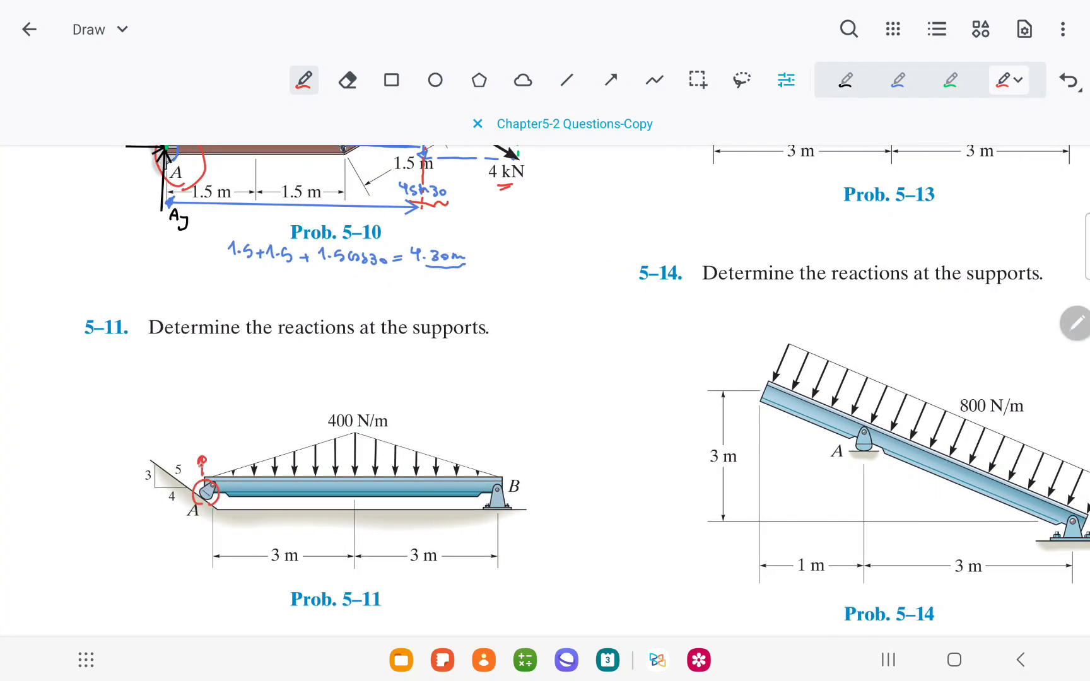
Label Prob. 5-11's supports 'roller joint' and 'rev', then select black ink for the reactions
text(roller joint)
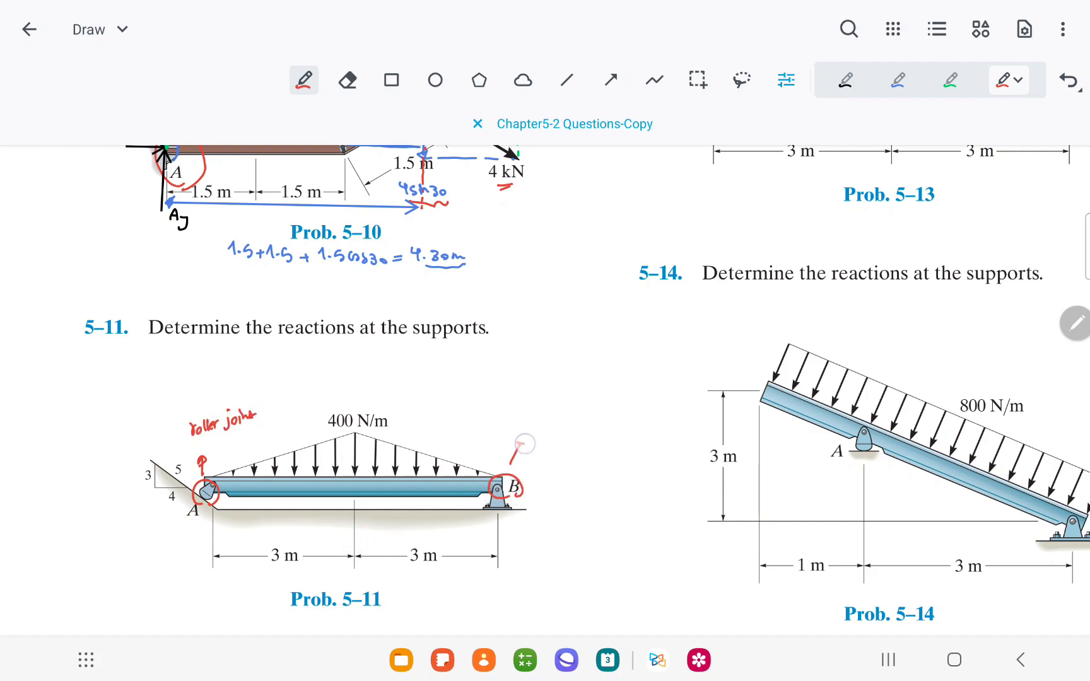
text(rev)
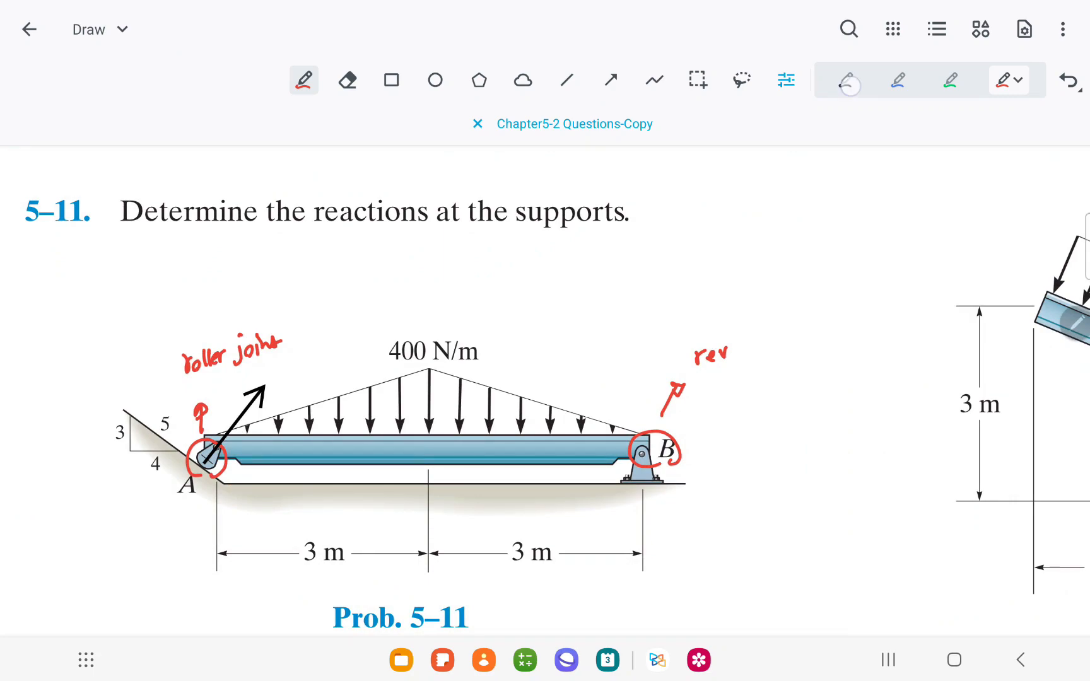
click(851, 79)
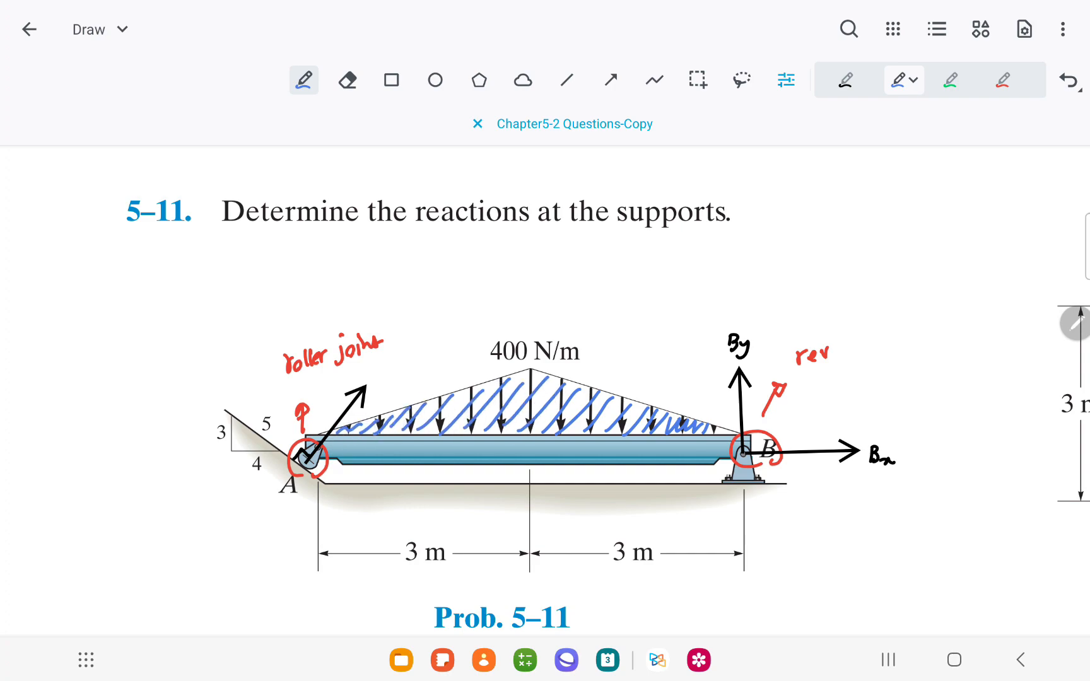
Draw a downward resultant arrow at mid-beam labelled 1200 N
click(609, 80)
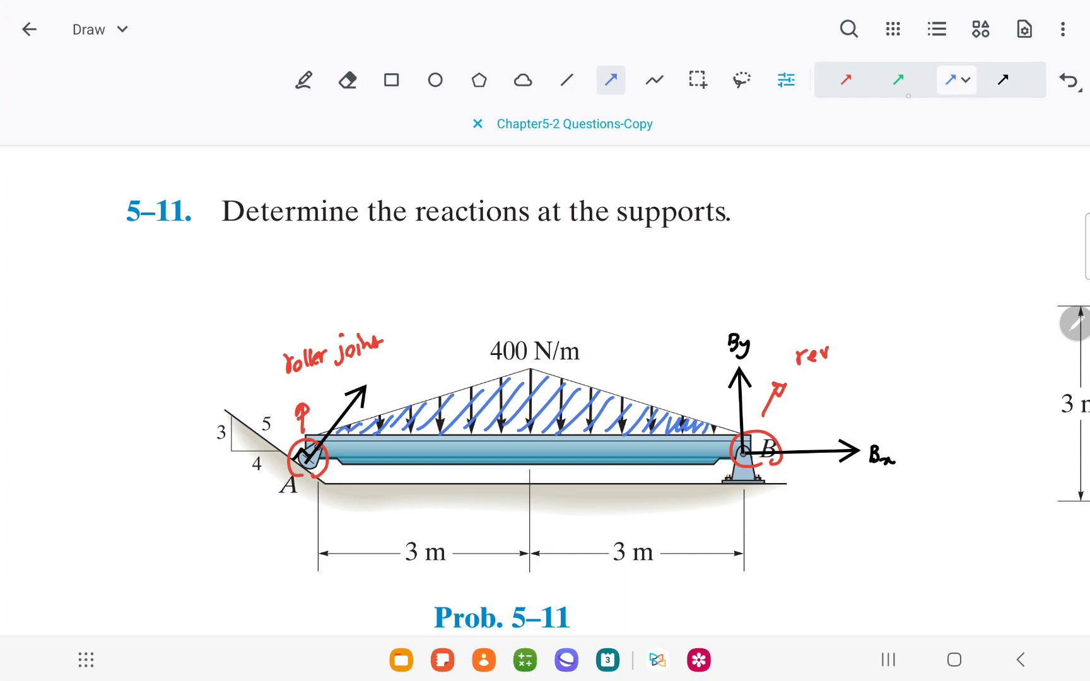
drag(533, 284, 533, 434)
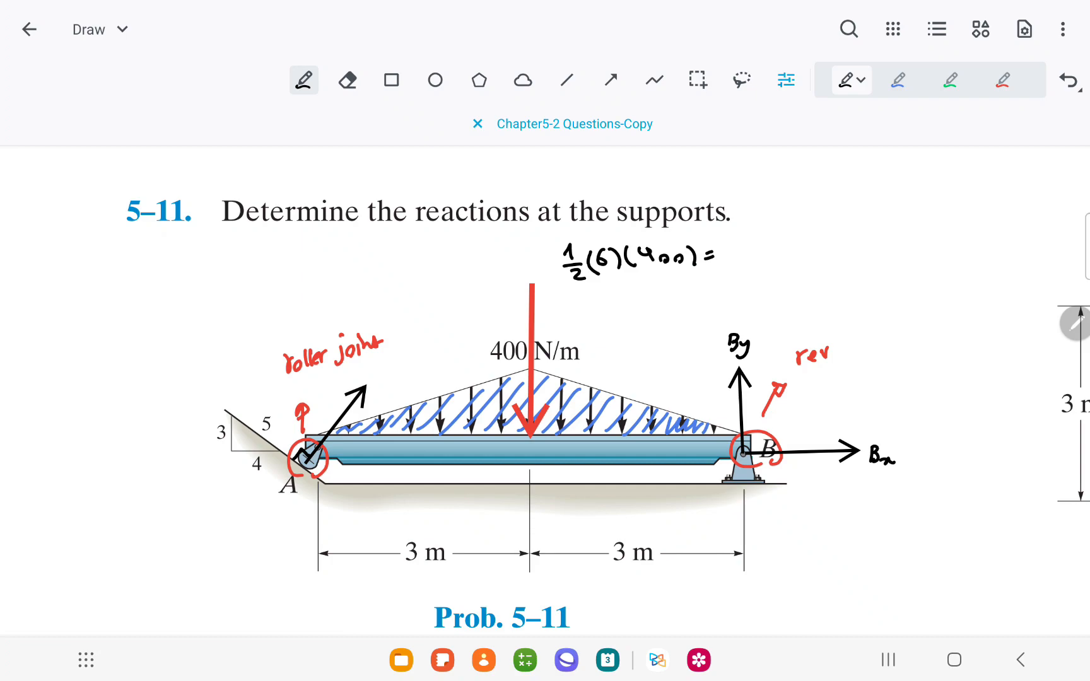
text(1200 N)
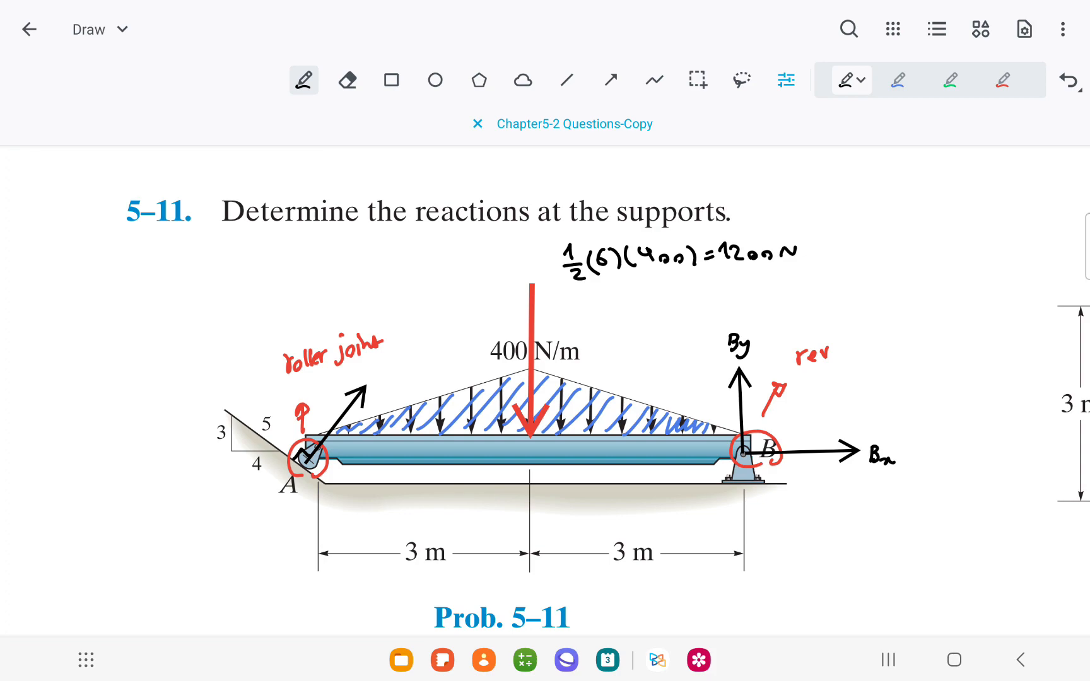
click(611, 79)
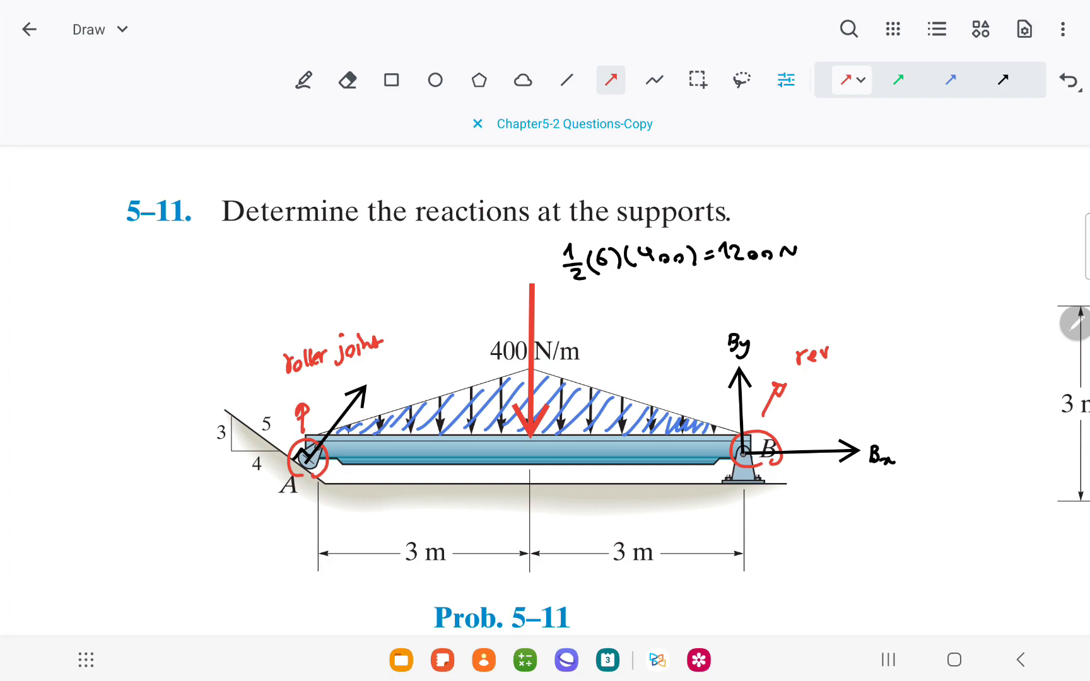
Scroll the figure into view and switch to green ink for A's sinθ and cosθ components
scroll(down, 3)
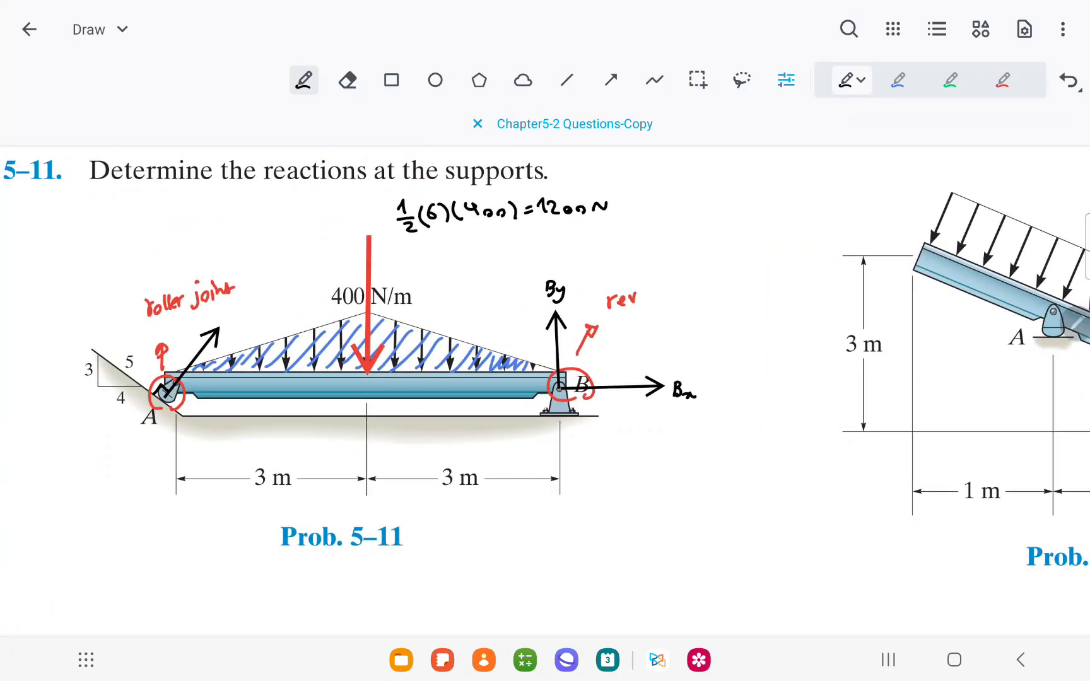
click(949, 80)
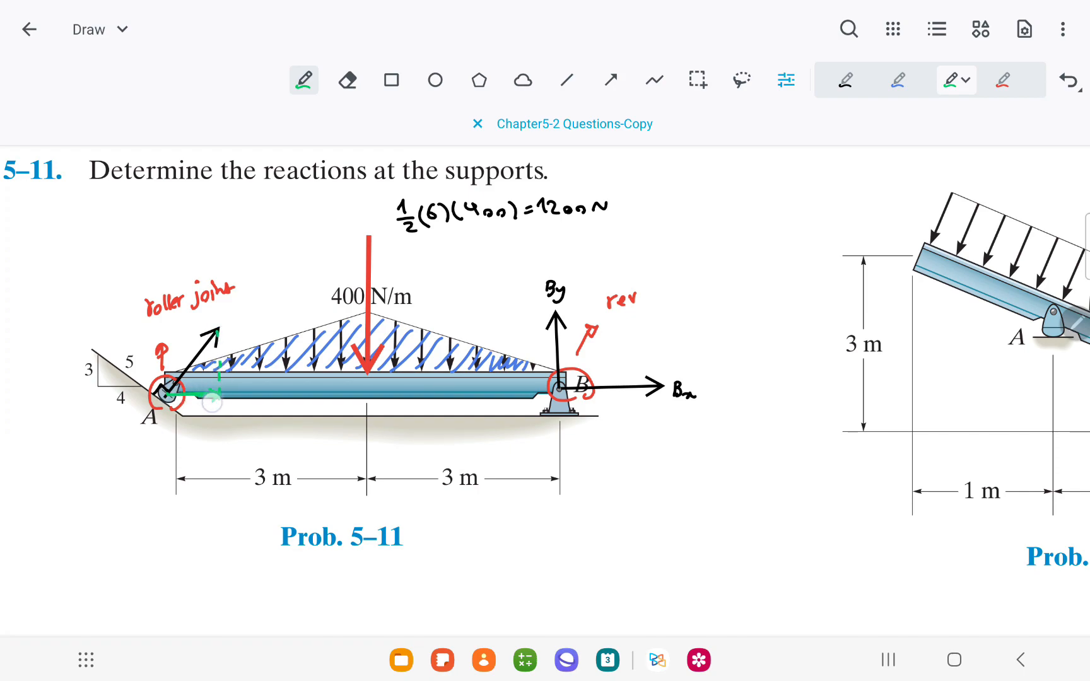
scroll(down, 3)
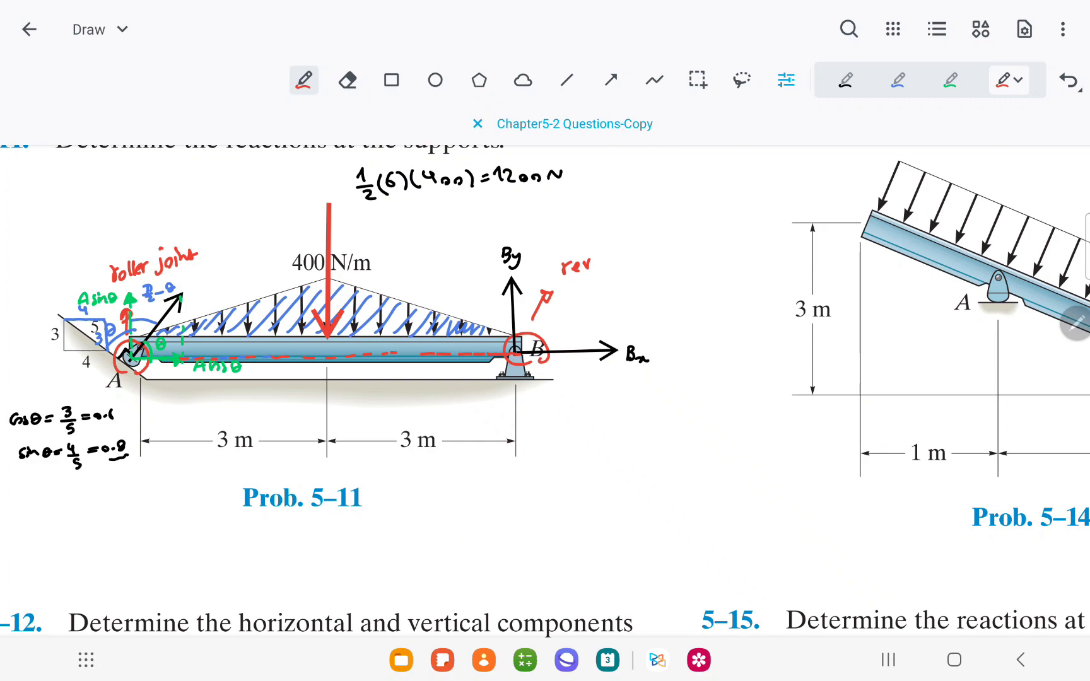
Scroll to the blank page and write the moment-about-B result A = 750 N
scroll(down, 3)
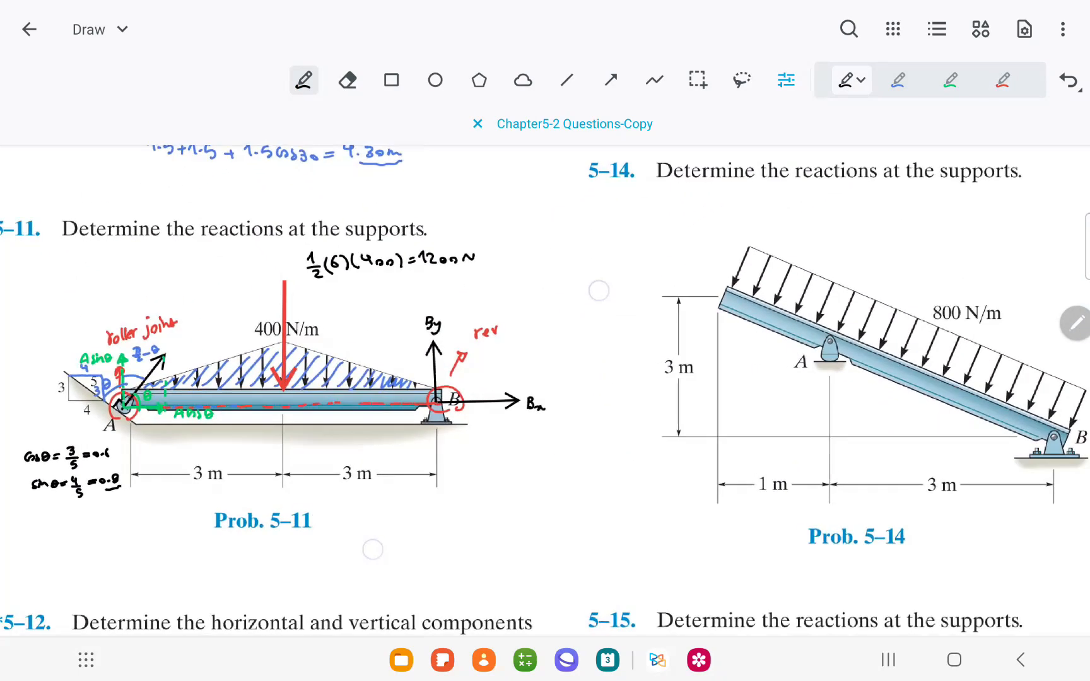
scroll(down, 3)
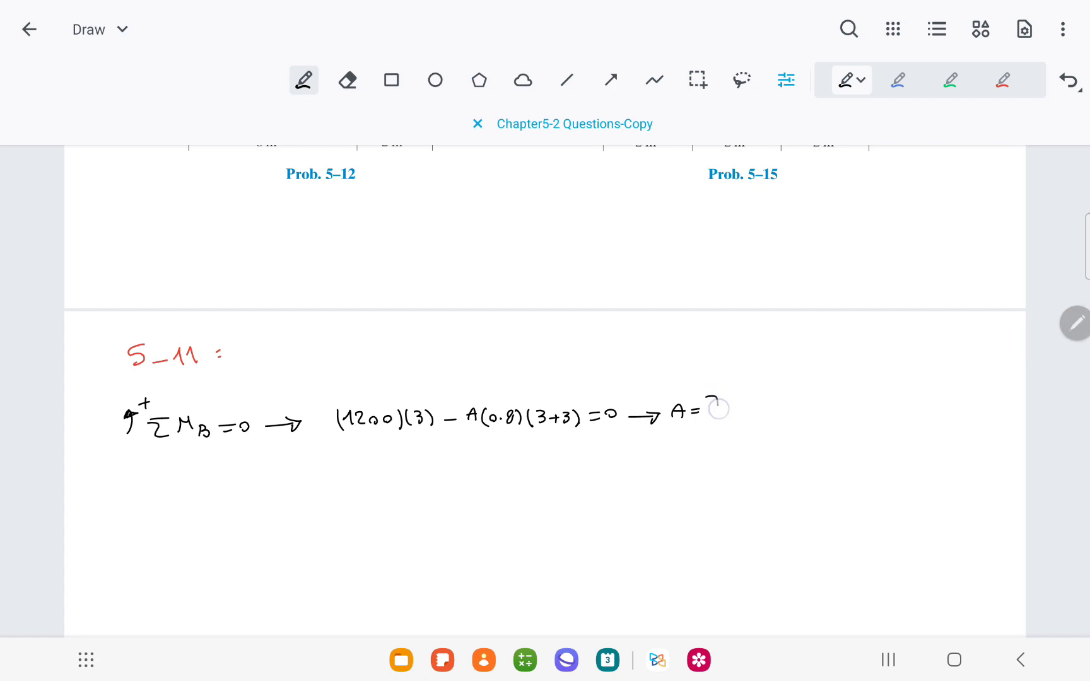
drag(709, 409, 765, 430)
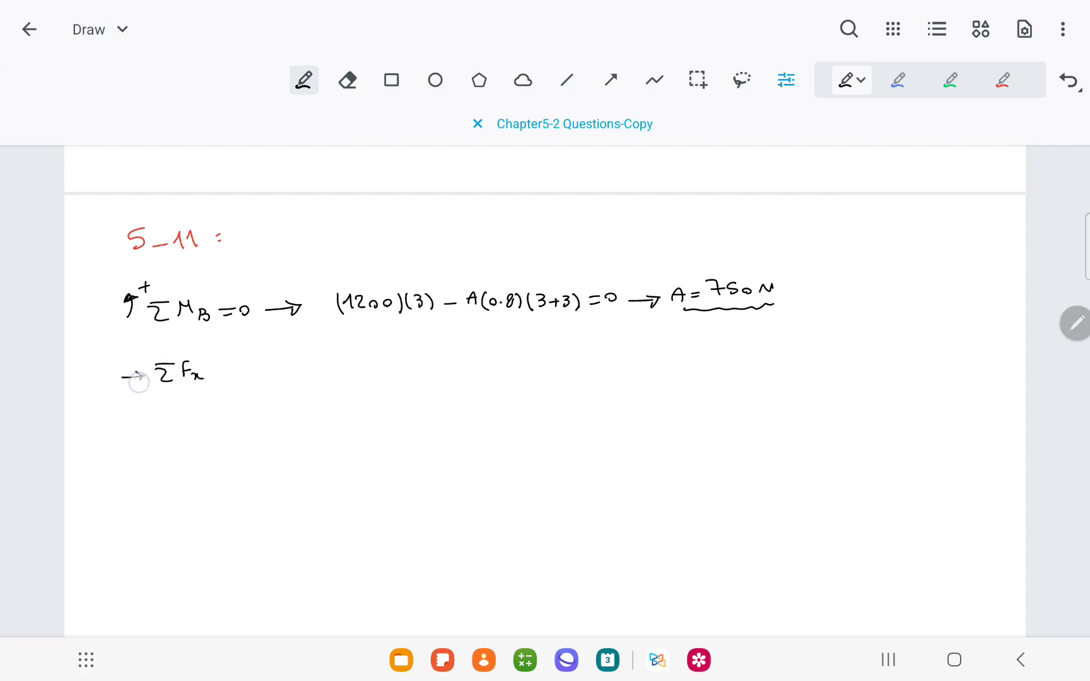
Write ΣFx = 0 giving Bx = −450 N and mark Bx leftward in red
scroll(down, 3)
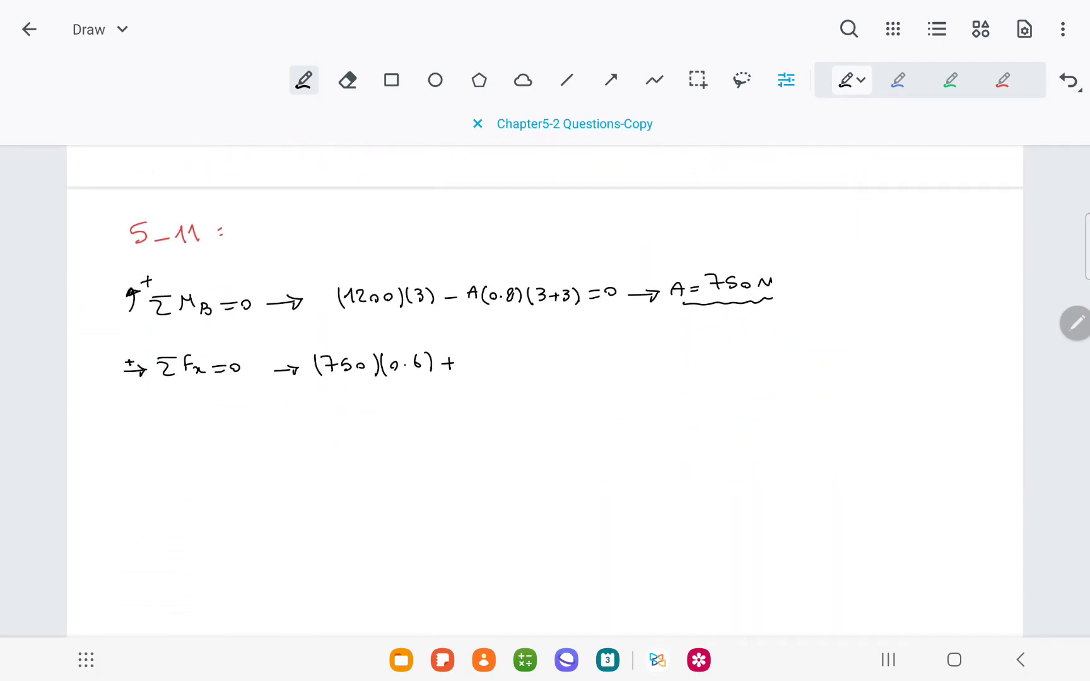
drag(463, 359, 563, 359)
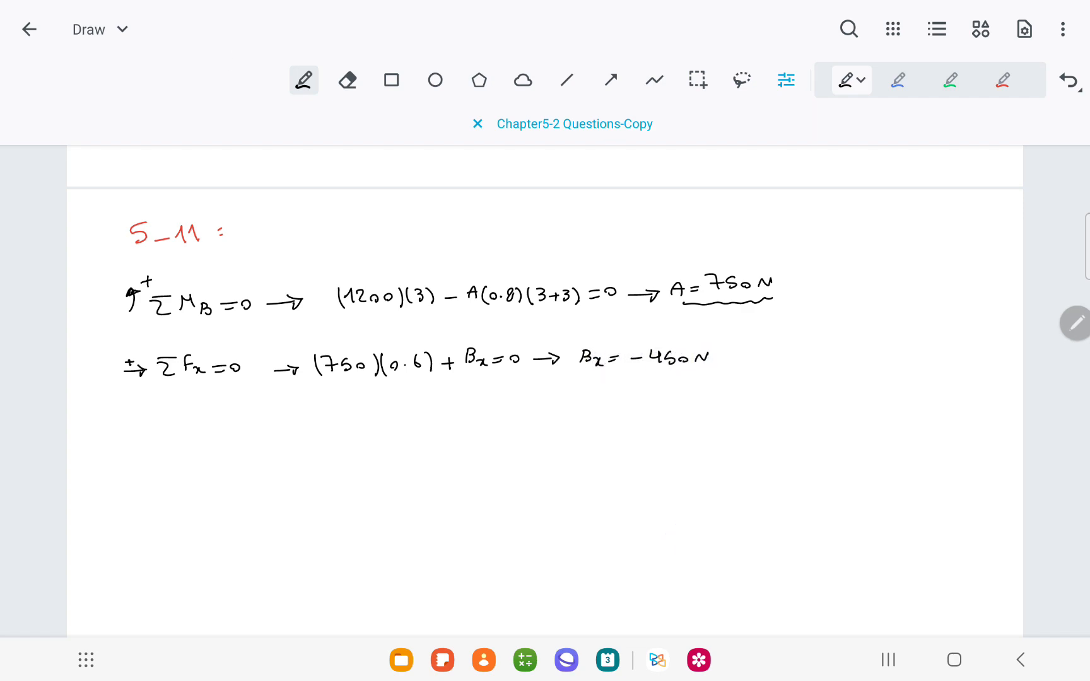
click(1006, 80)
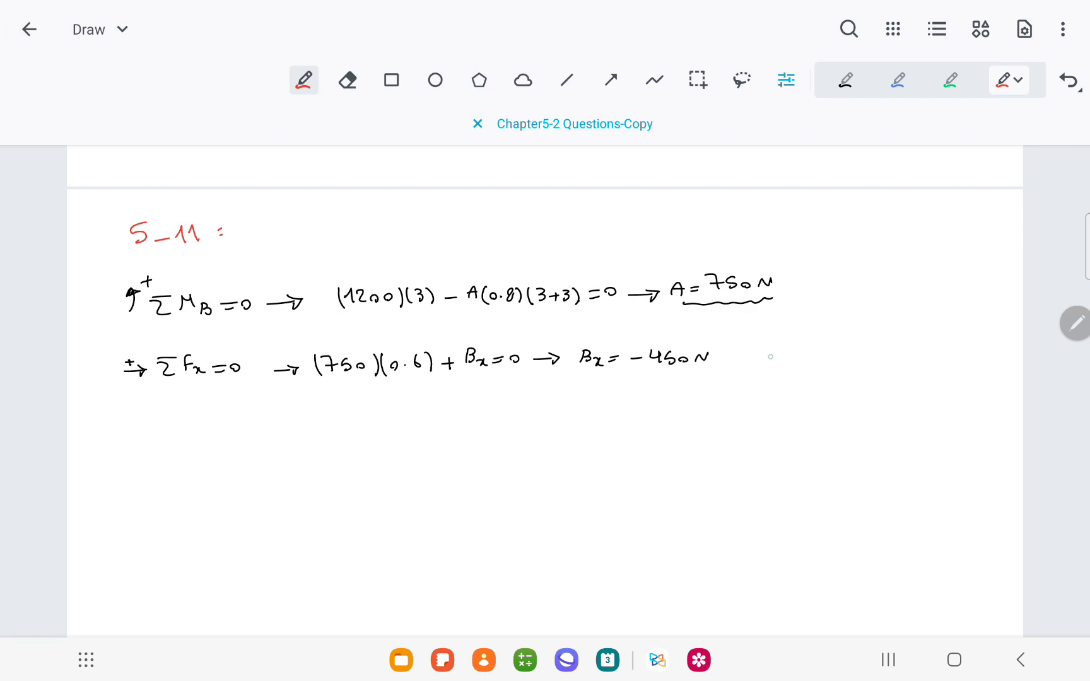
drag(743, 358, 775, 356)
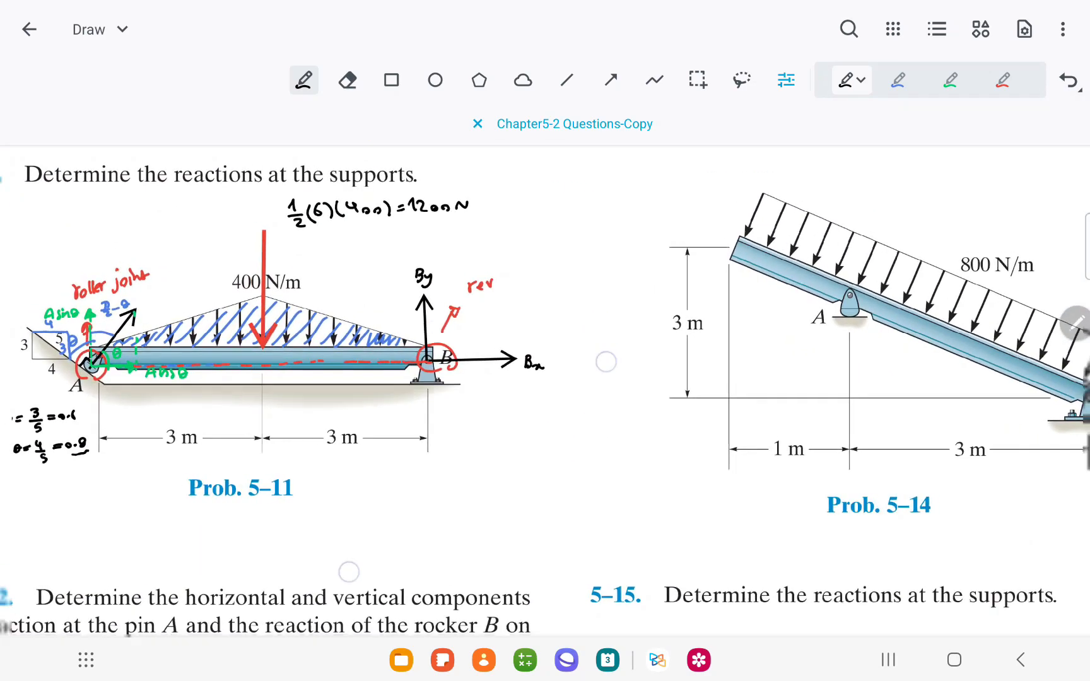
Scroll down to the solution for the vertical equation giving By = 600 N
scroll(down, 3)
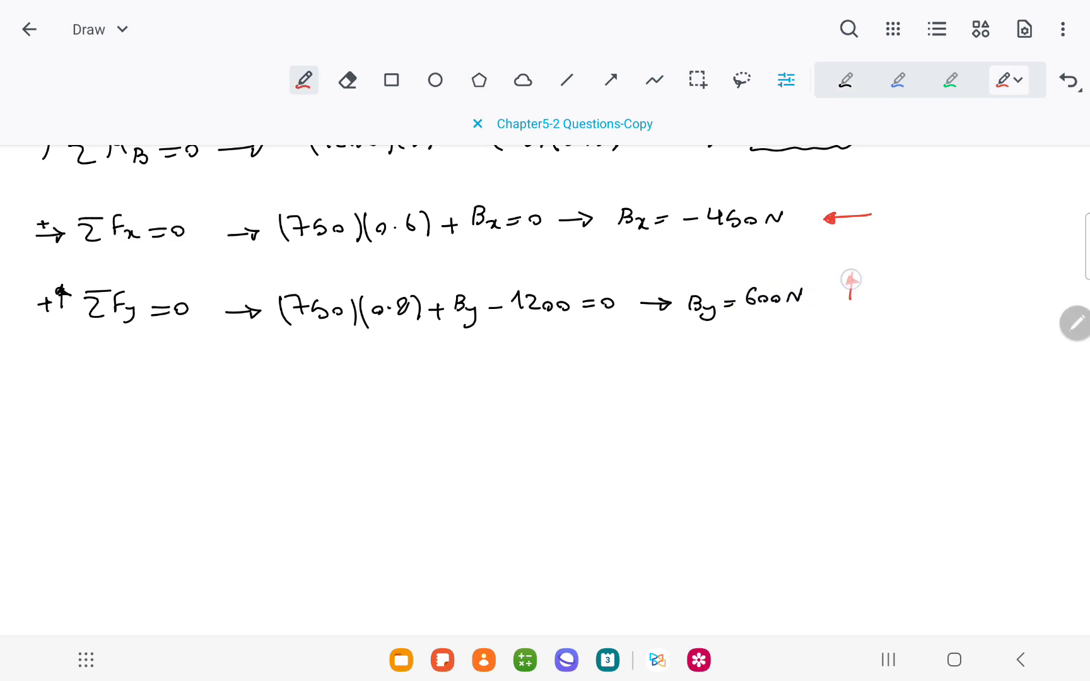
scroll(down, 3)
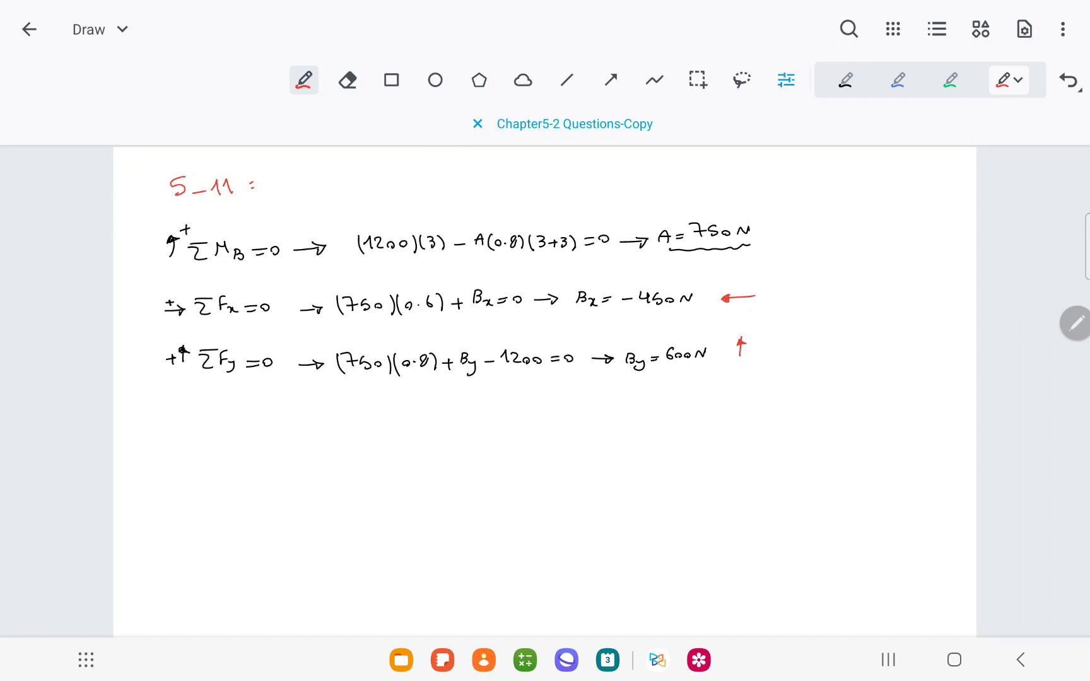